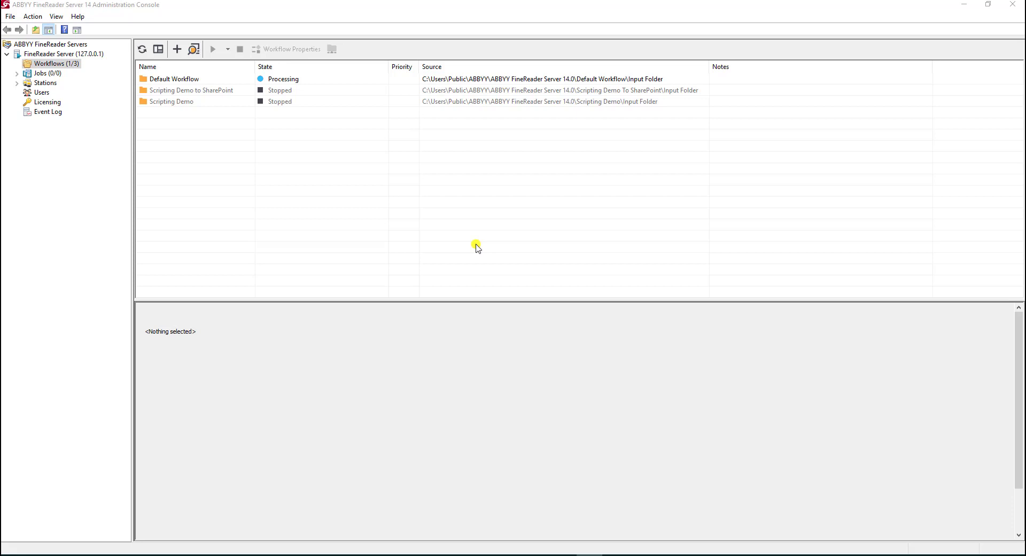
{"action": "mouse_move", "coordinate": [247, 172]}
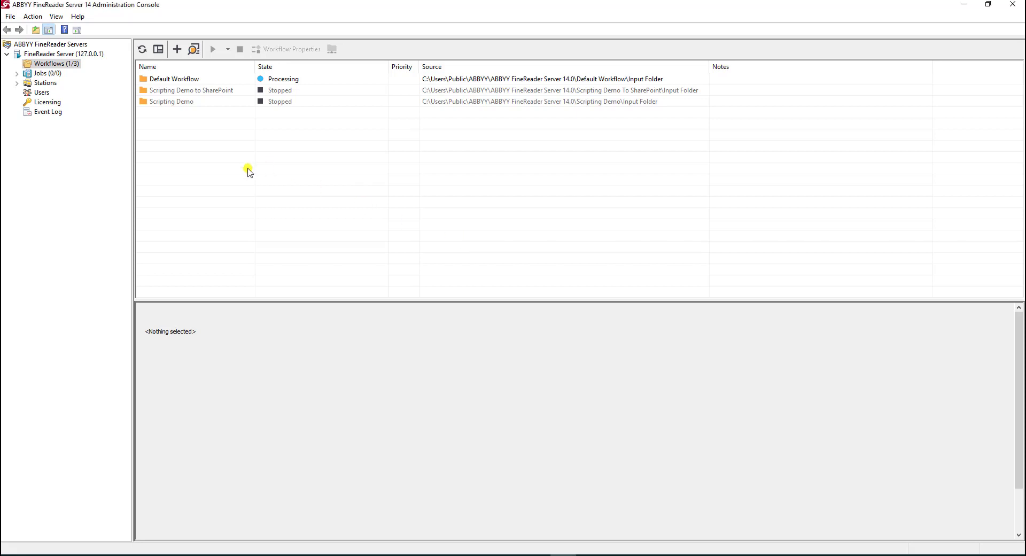
{"action": "mouse_move", "coordinate": [236, 134]}
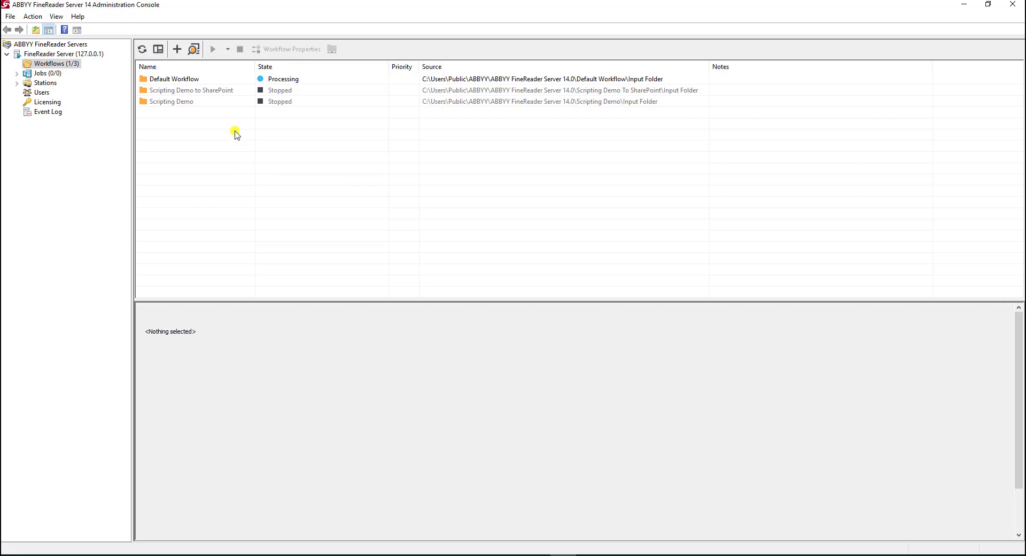
{"action": "mouse_move", "coordinate": [194, 49]}
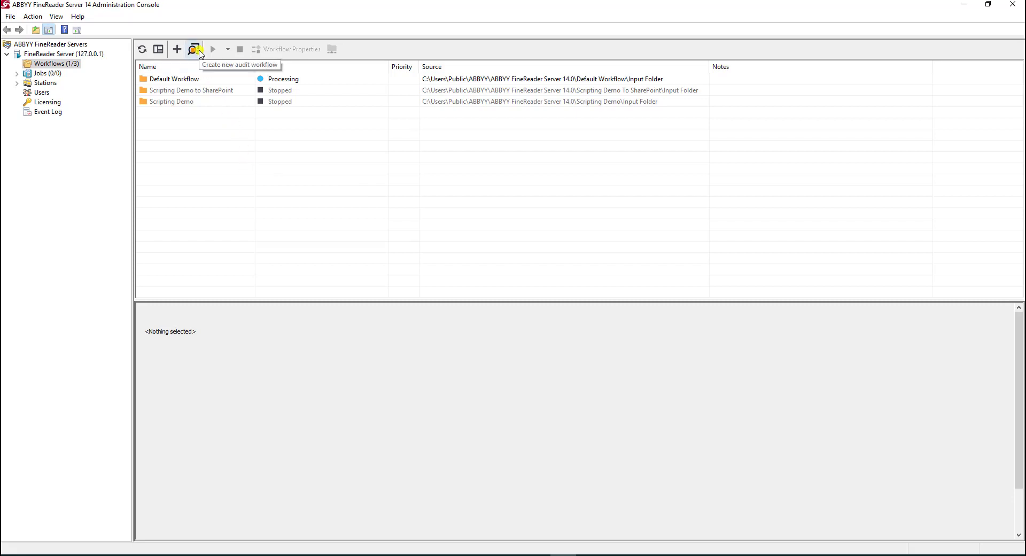
Create audit workflow 'MyAudit' on the shared desktop folder with duplicate file search enabled
{"action": "left_click", "coordinate": [195, 50]}
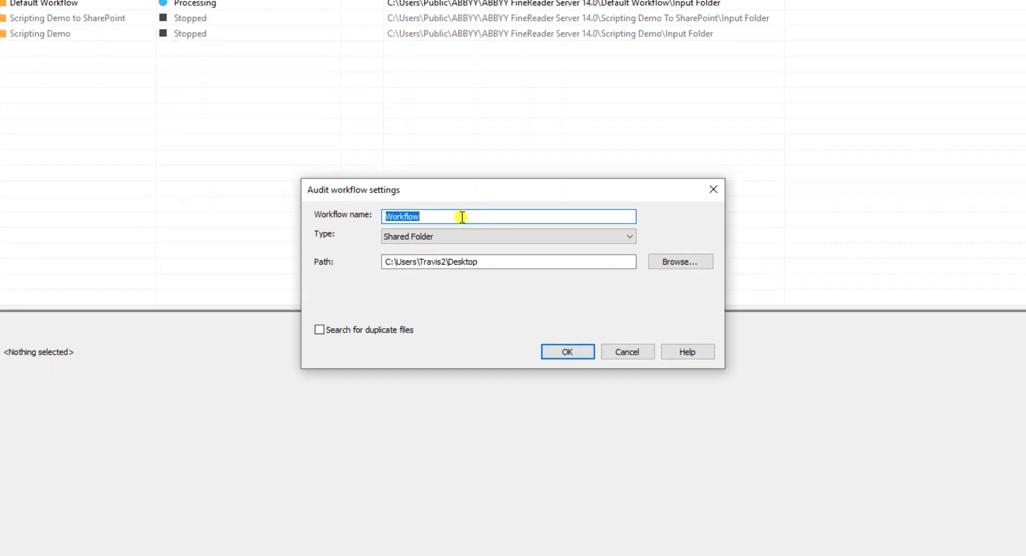
{"action": "type", "text": "MyAudit"}
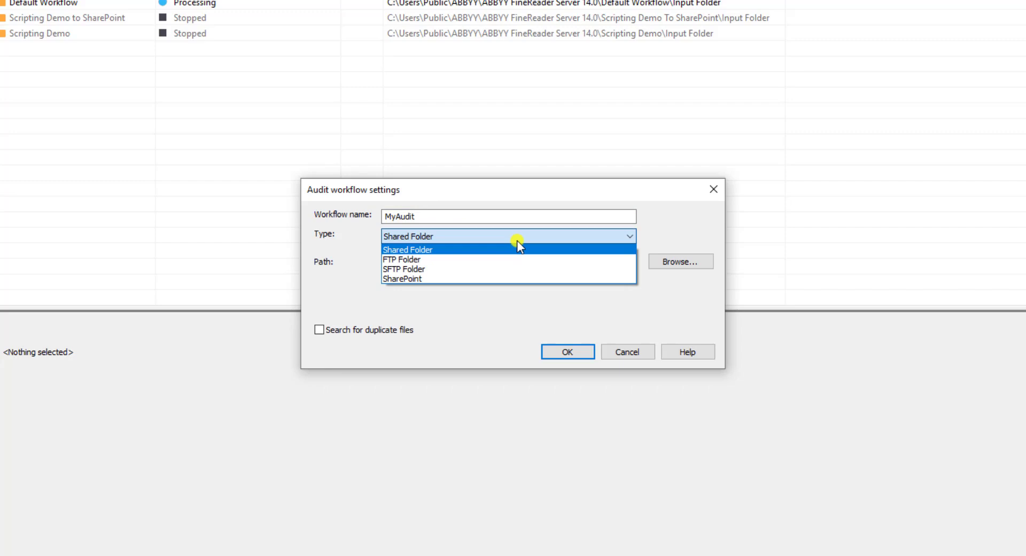
{"action": "mouse_move", "coordinate": [515, 260]}
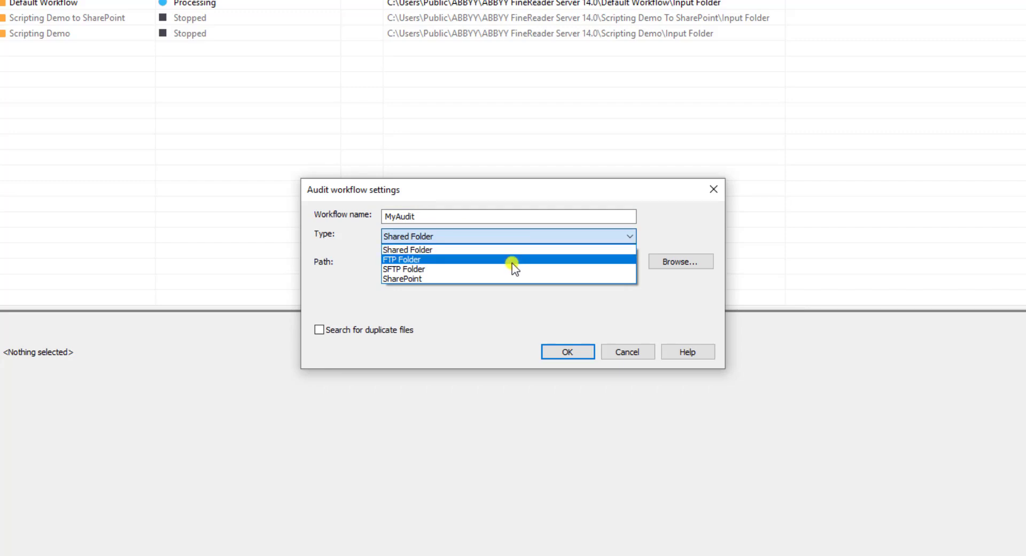
{"action": "mouse_move", "coordinate": [515, 278]}
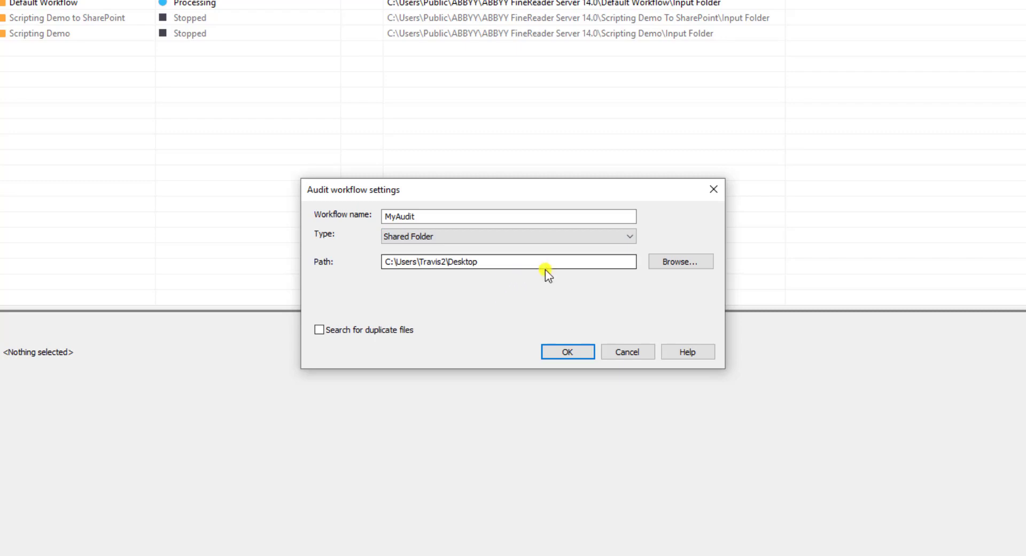
{"action": "triple_click", "coordinate": [509, 261]}
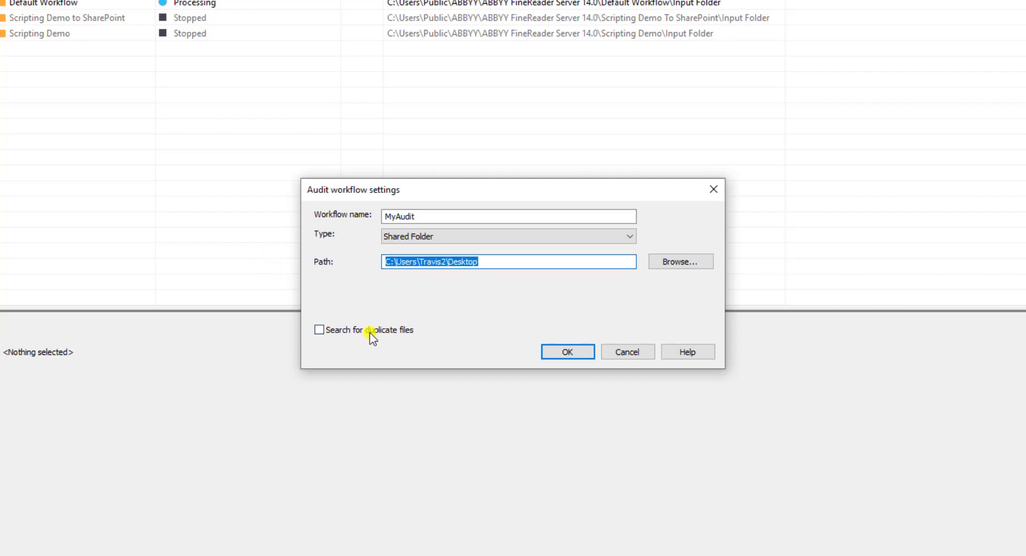
{"action": "left_click", "coordinate": [318, 329]}
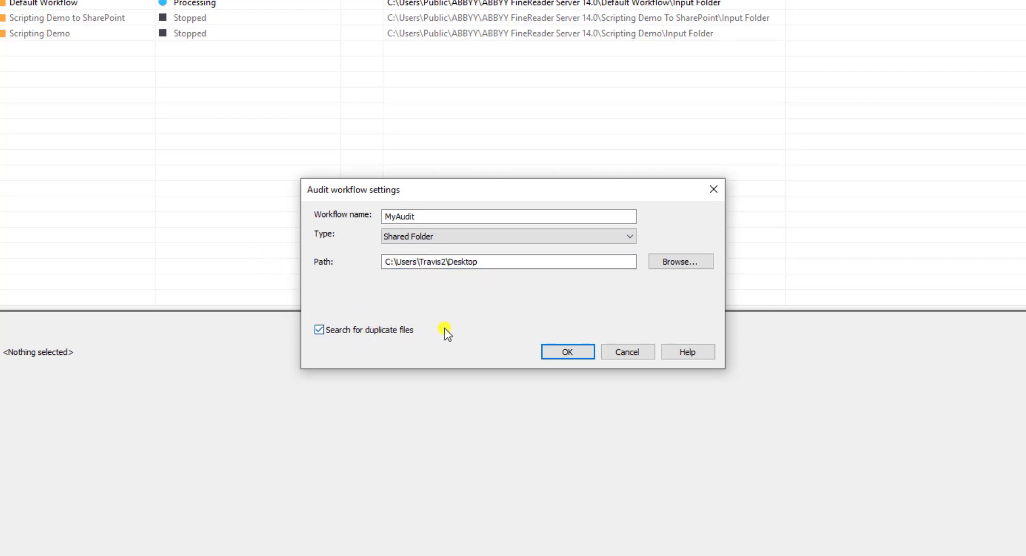
{"action": "mouse_move", "coordinate": [548, 343]}
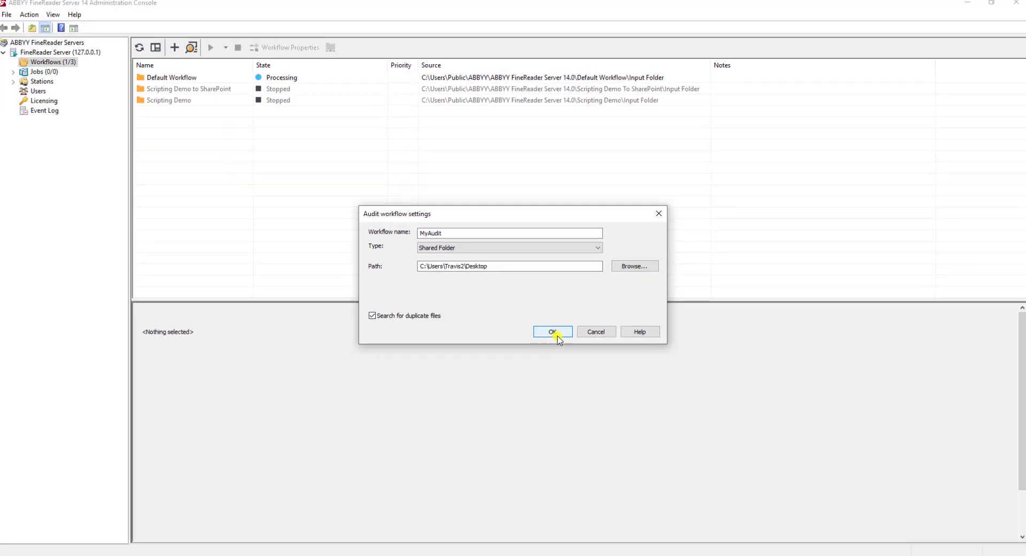
Confirm the MyAudit settings and start the workflow from the list
{"action": "left_click", "coordinate": [552, 332]}
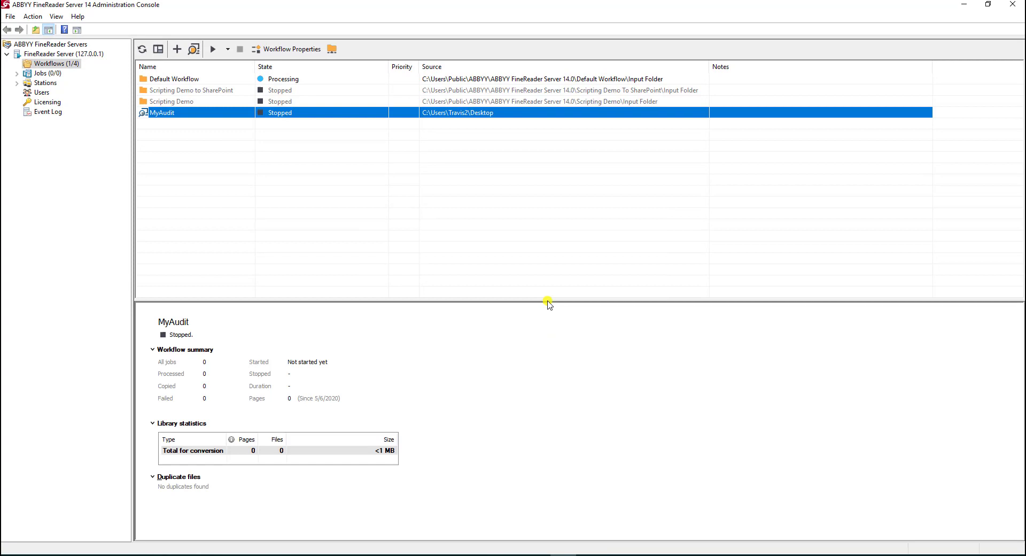
{"action": "mouse_move", "coordinate": [237, 116]}
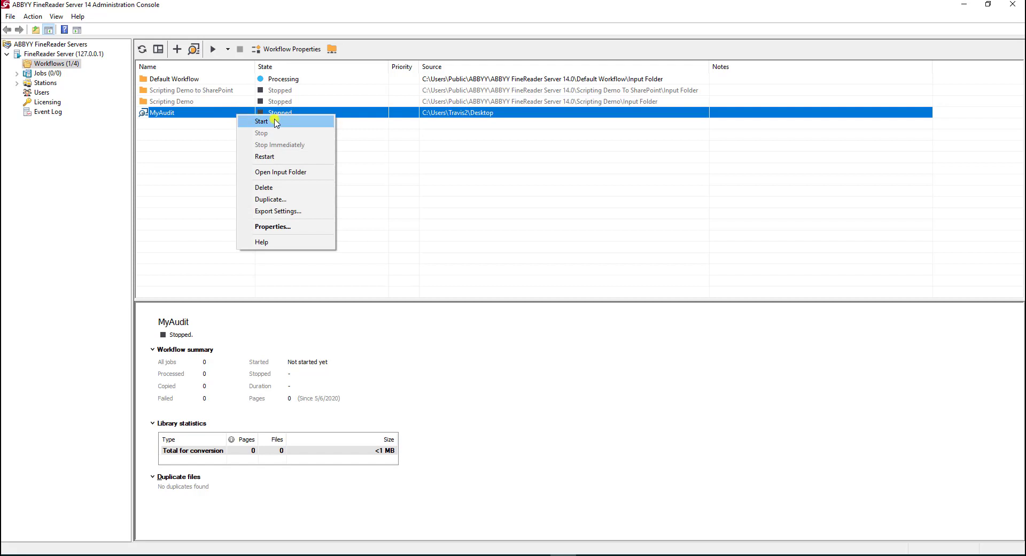
{"action": "left_click", "coordinate": [261, 121]}
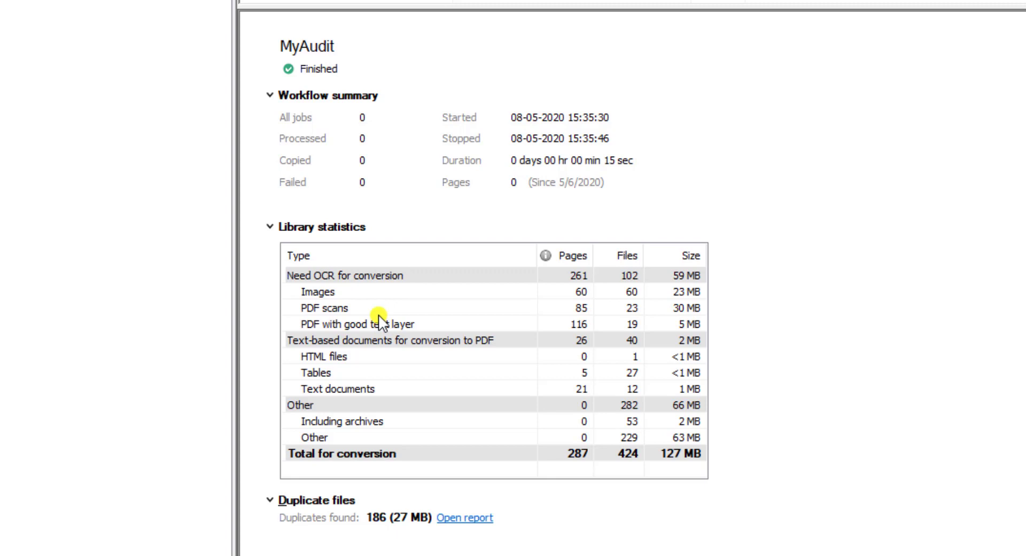
{"action": "mouse_move", "coordinate": [370, 321]}
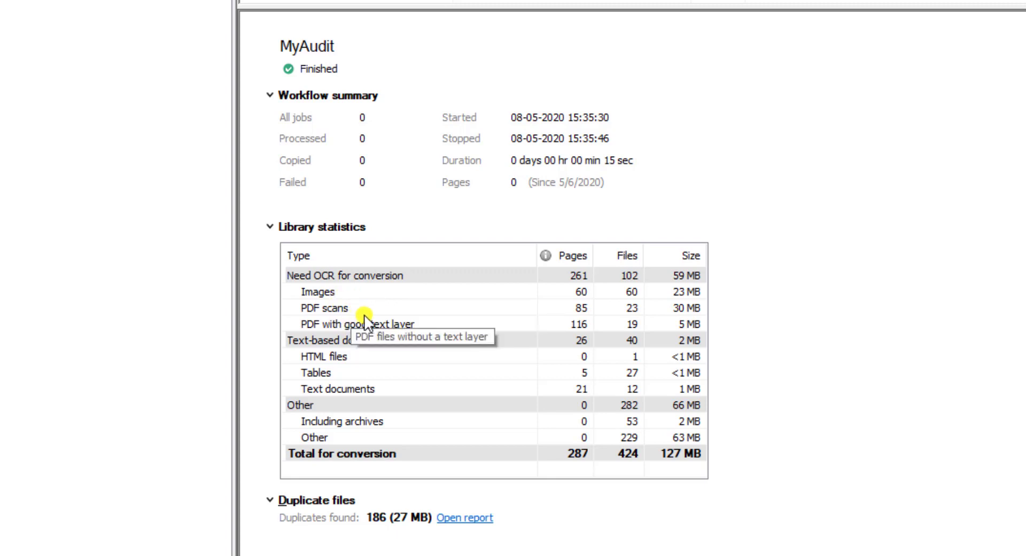
{"action": "mouse_move", "coordinate": [414, 336]}
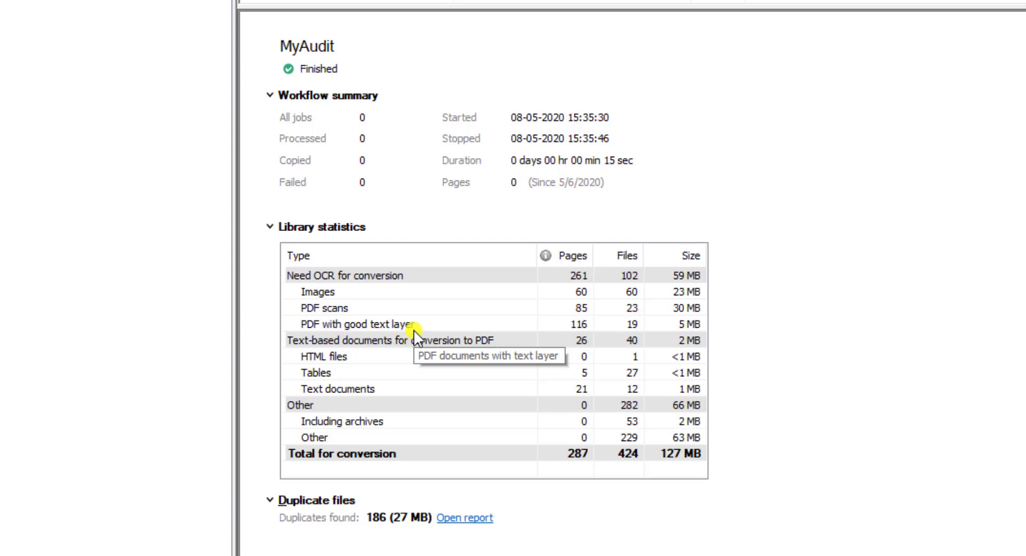
{"action": "mouse_move", "coordinate": [418, 347]}
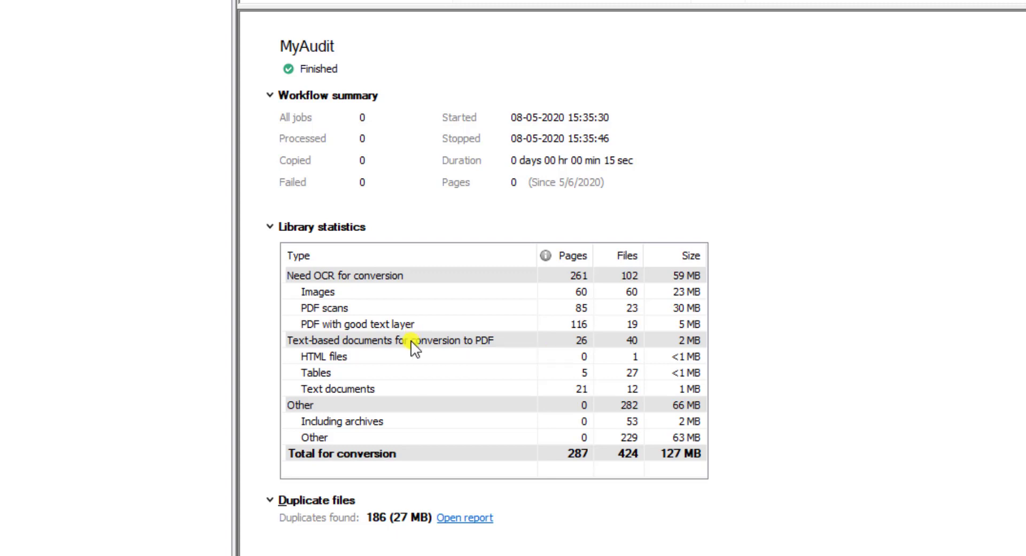
{"action": "mouse_move", "coordinate": [424, 381]}
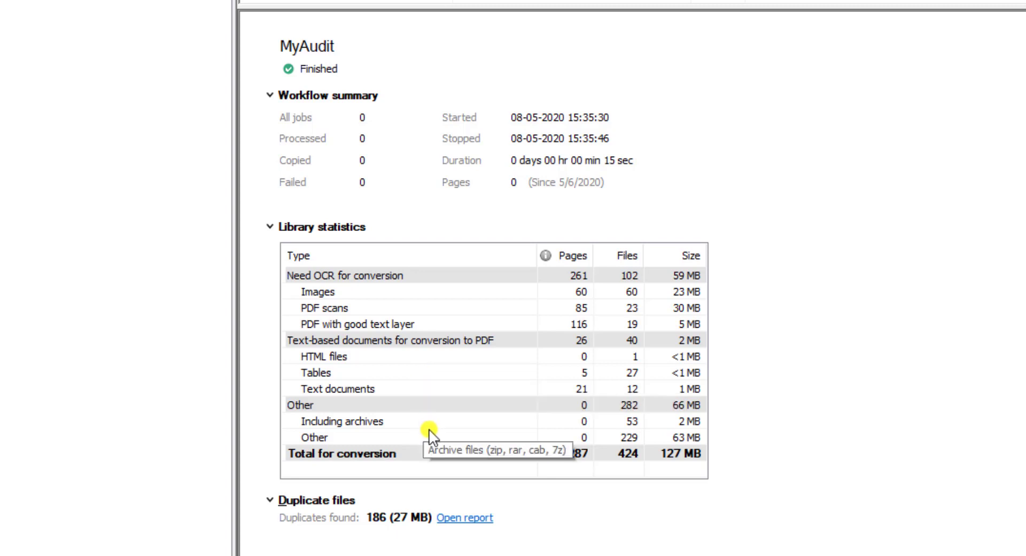
{"action": "mouse_move", "coordinate": [450, 417]}
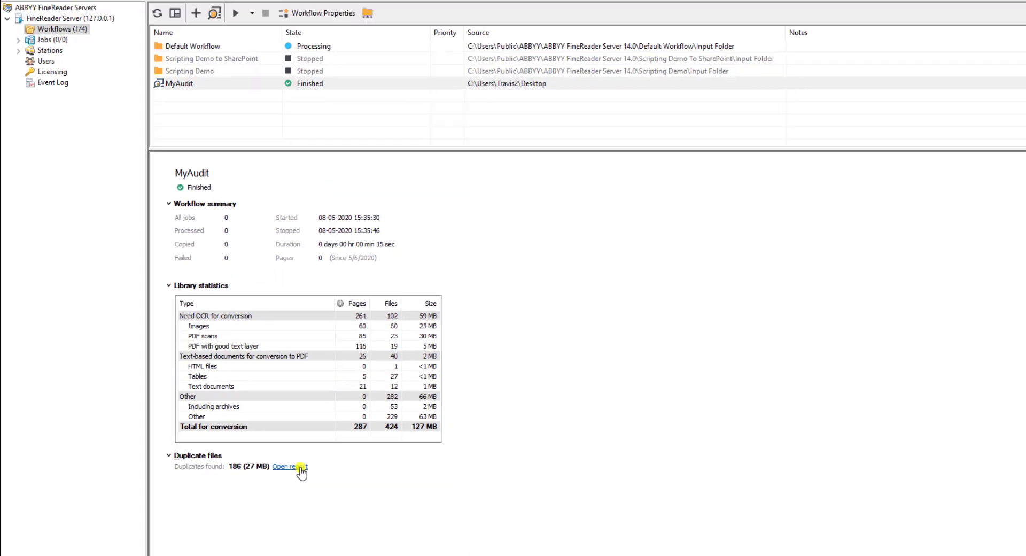
{"action": "left_click", "coordinate": [287, 466]}
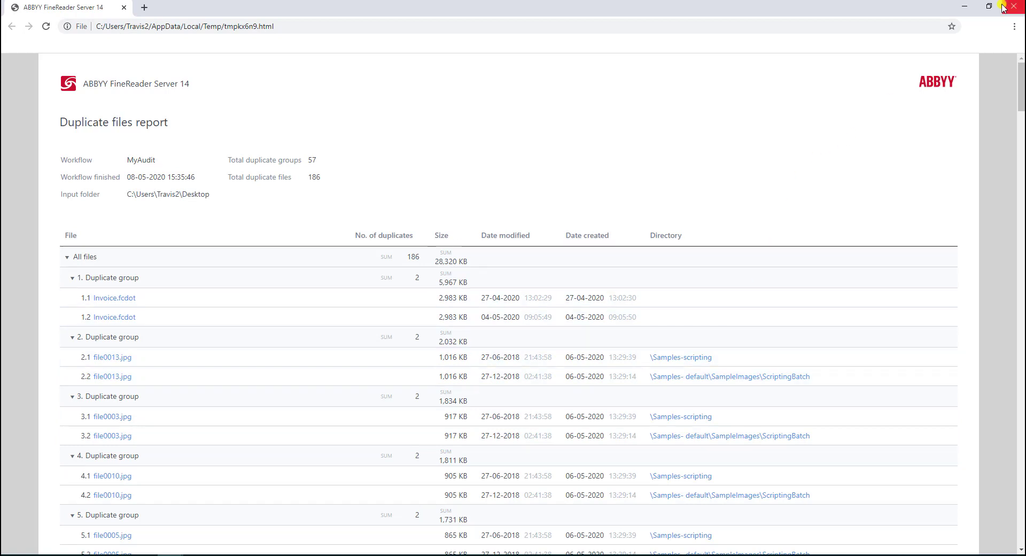
{"action": "mouse_move", "coordinate": [1014, 7]}
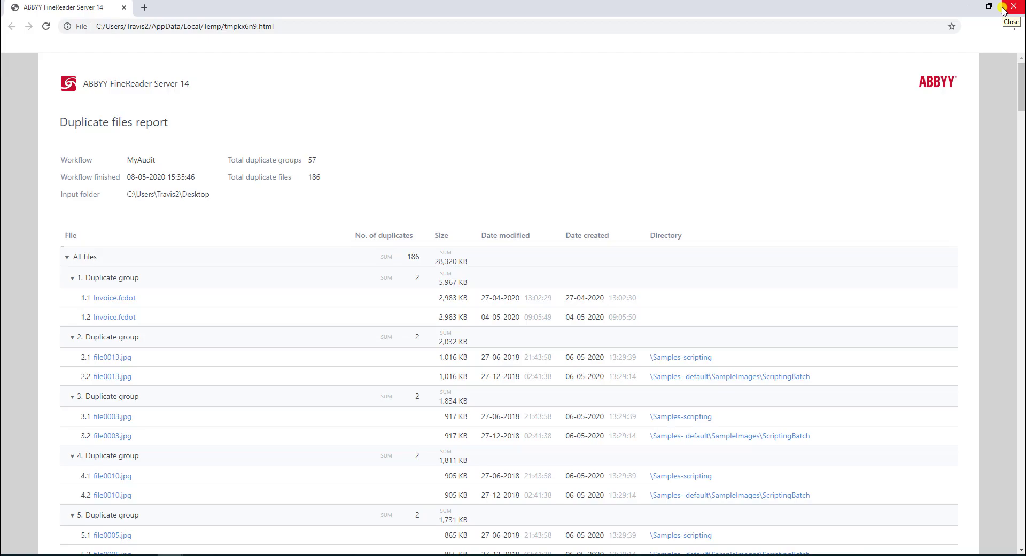
{"action": "left_click", "coordinate": [1013, 7]}
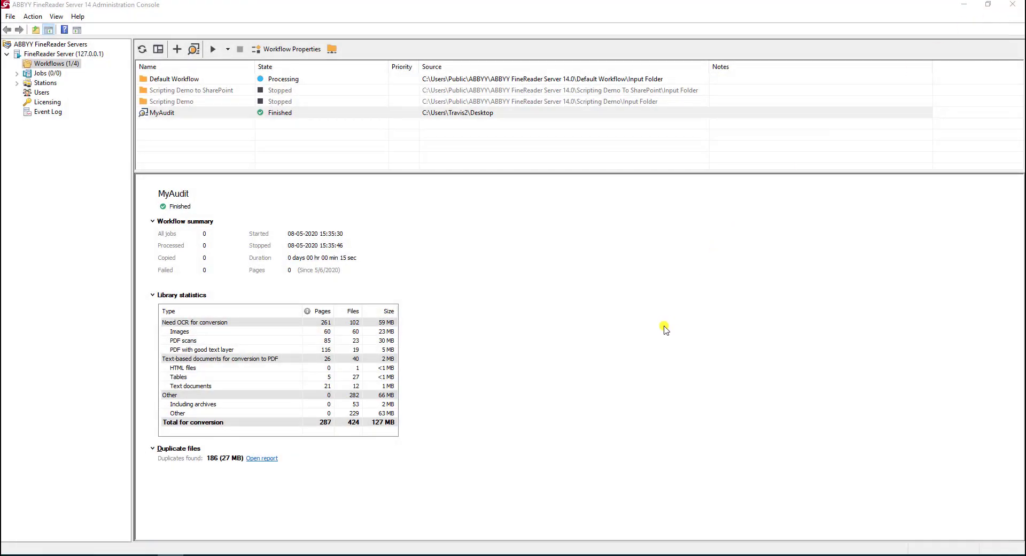